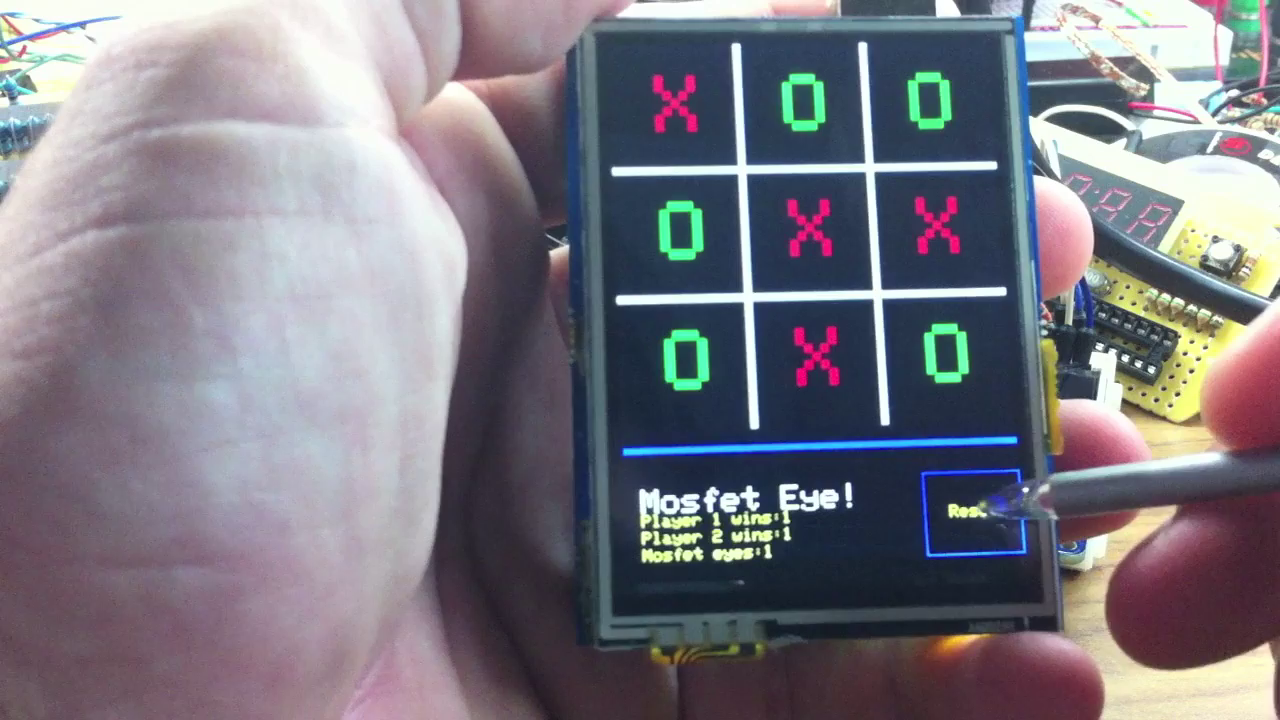
Reset the drawn board for a new round, Player 1 to move, tally kept.
{"action": "left_click", "coordinate": [976, 510]}
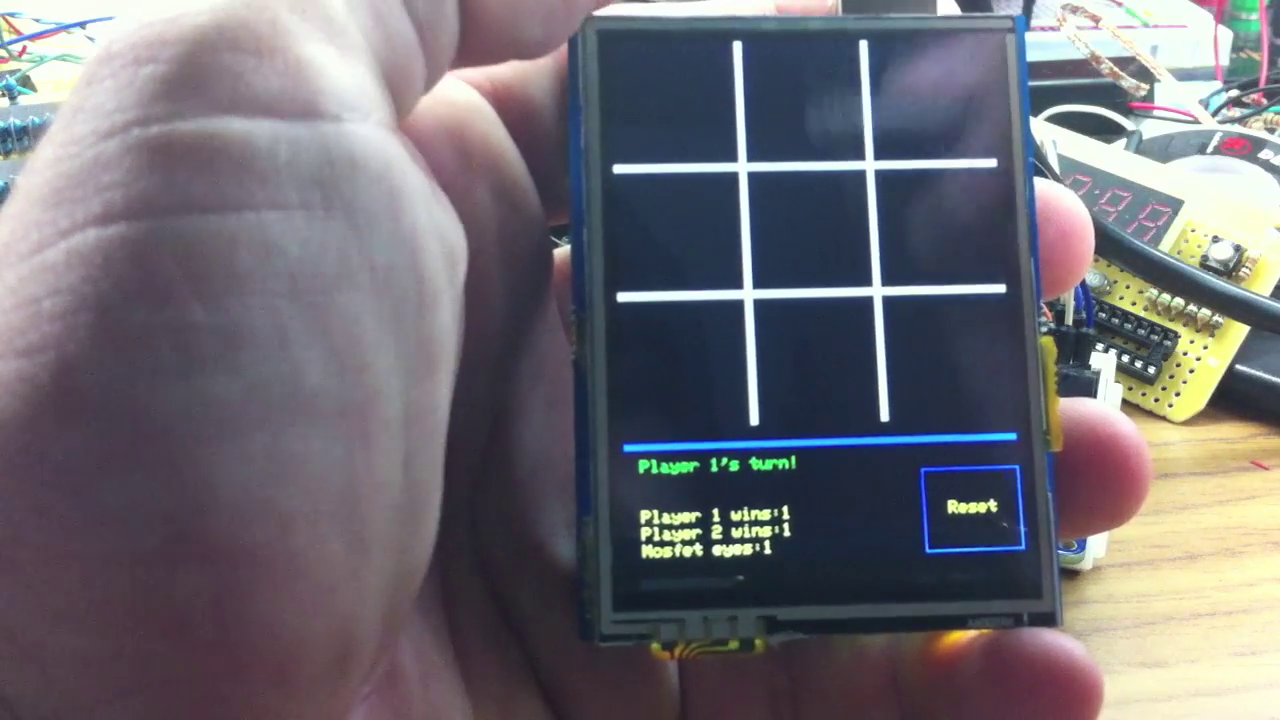